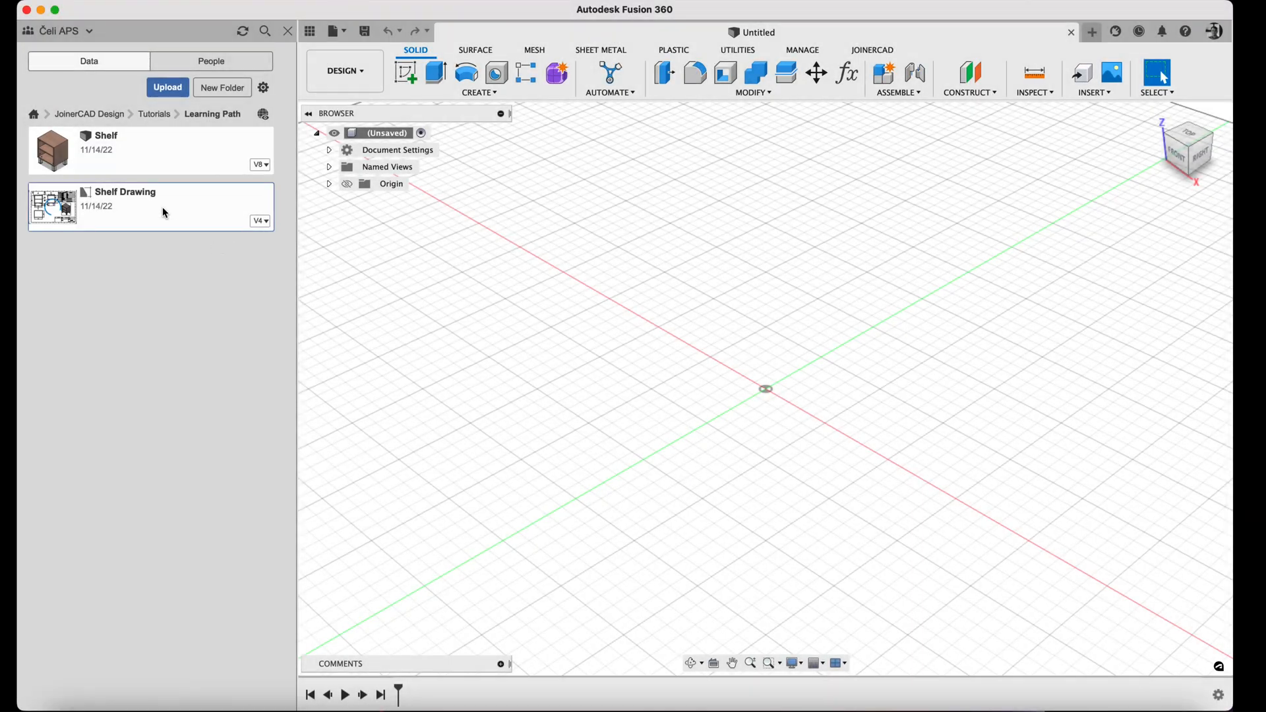
Step: Open Shelf Drawing from the Learning Path folder in the Data Panel
double_click(125, 192)
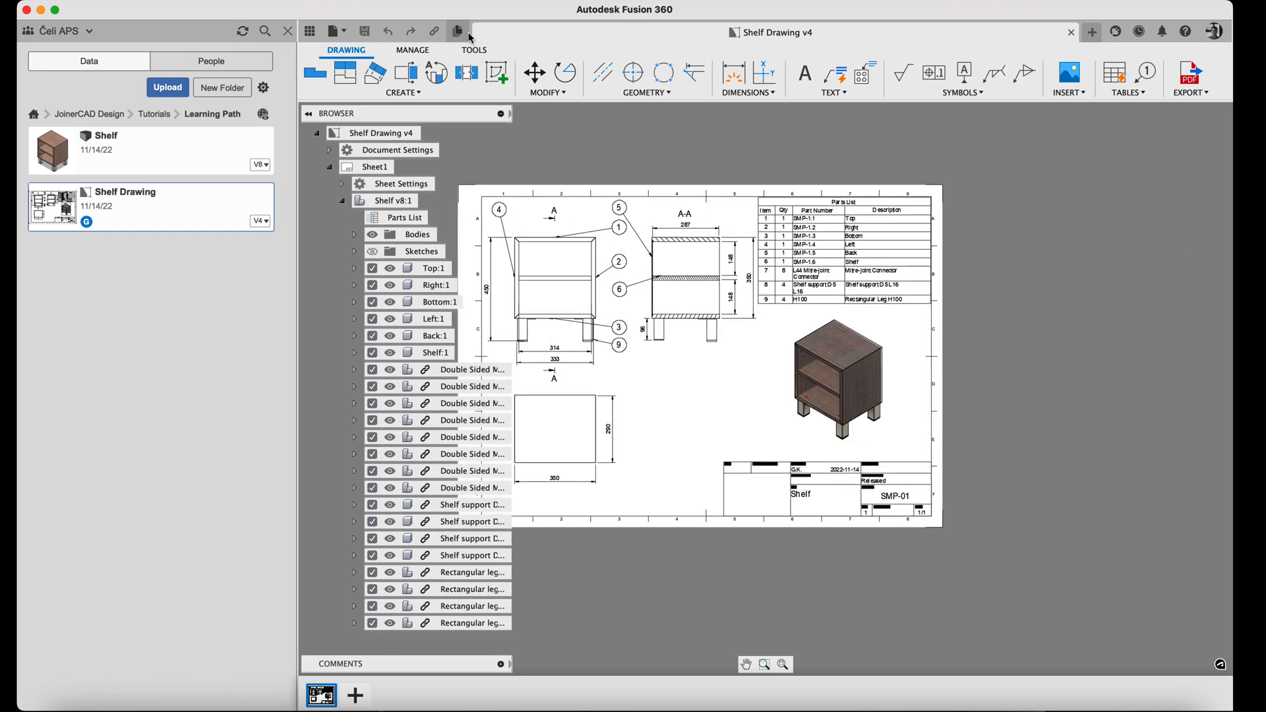
Step: Save a copy named Shelf Drawing_CPY into a new 'Copy' folder via Drawing Copier
left_click(474, 50)
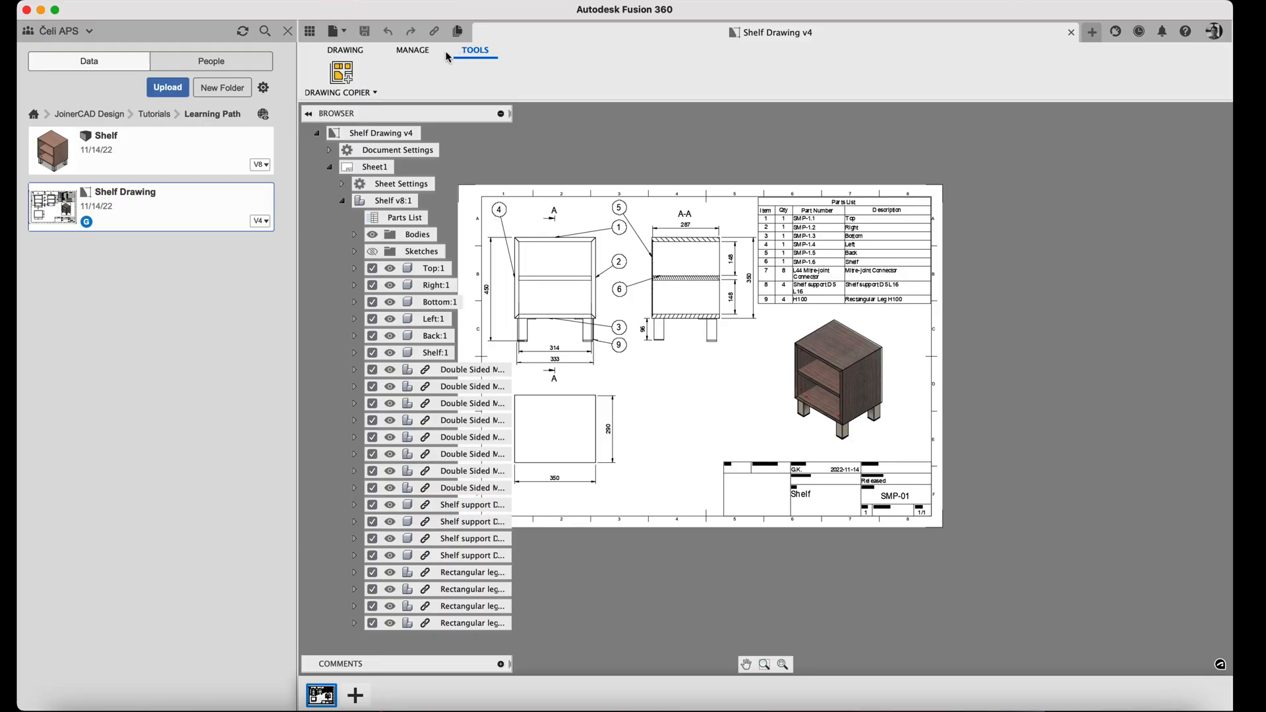
mouse_move(340, 72)
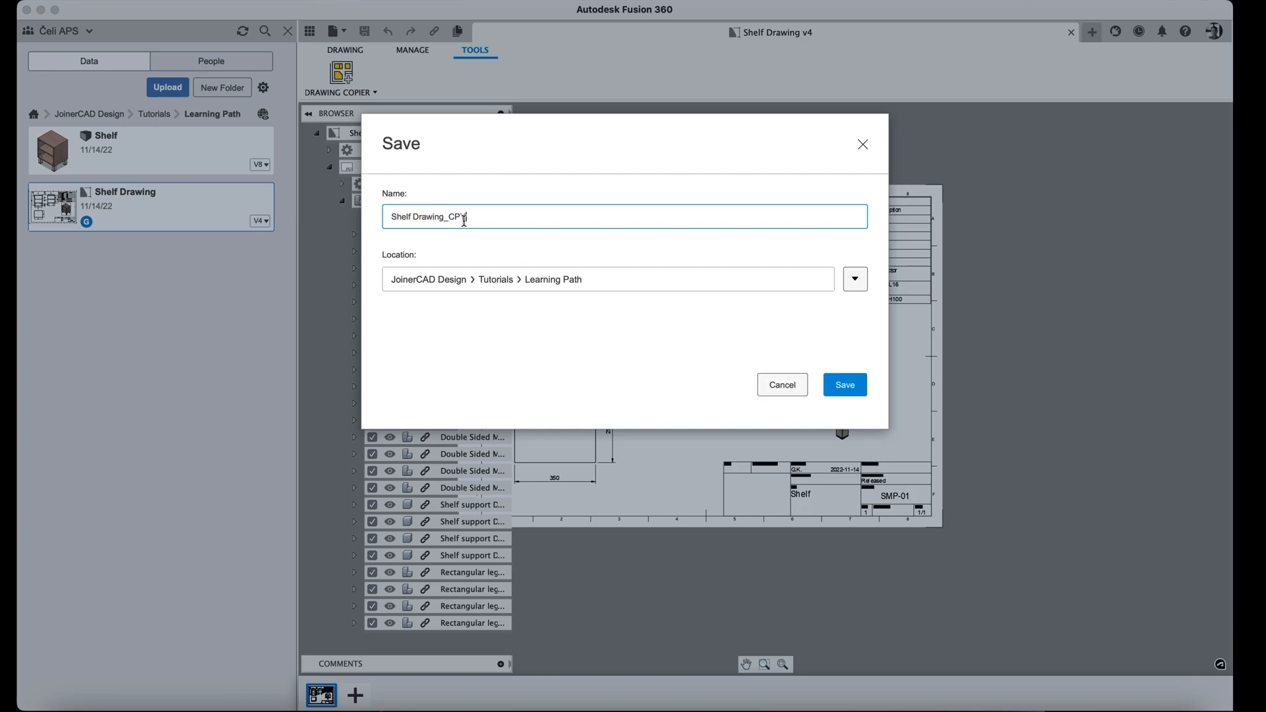
left_click(855, 278)
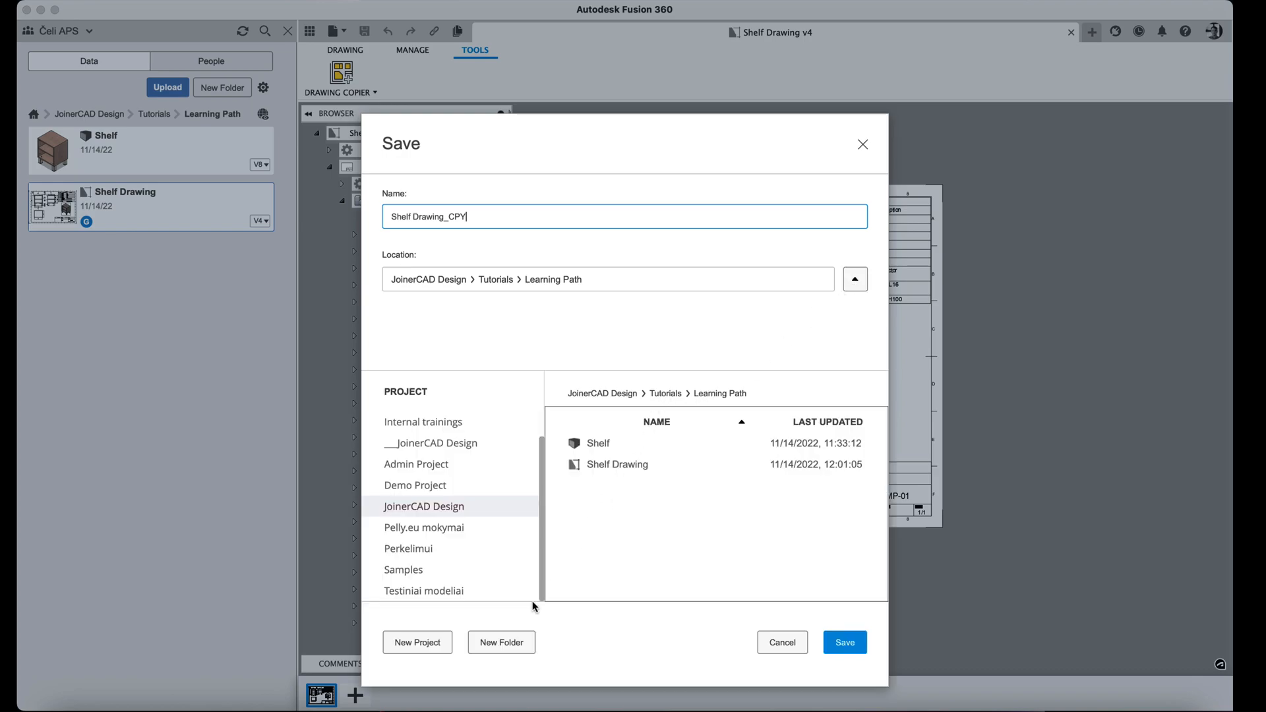
left_click(500, 641)
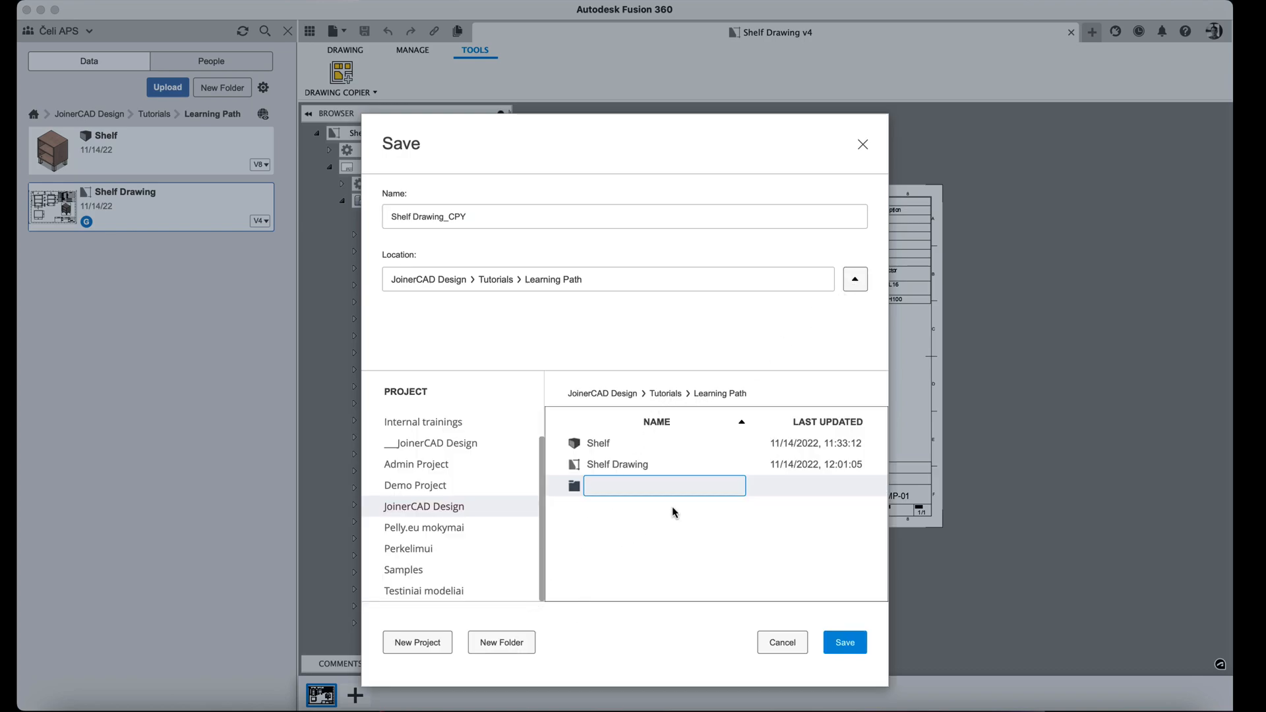
type("Copy")
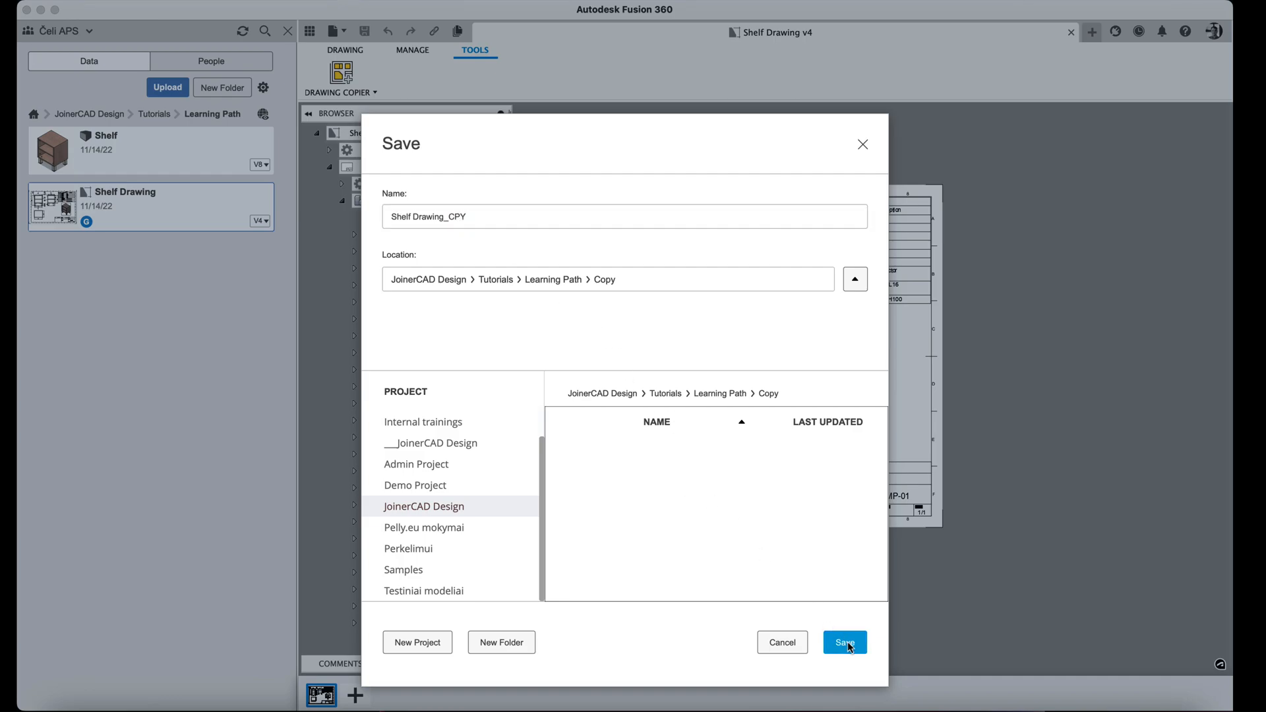
left_click(844, 642)
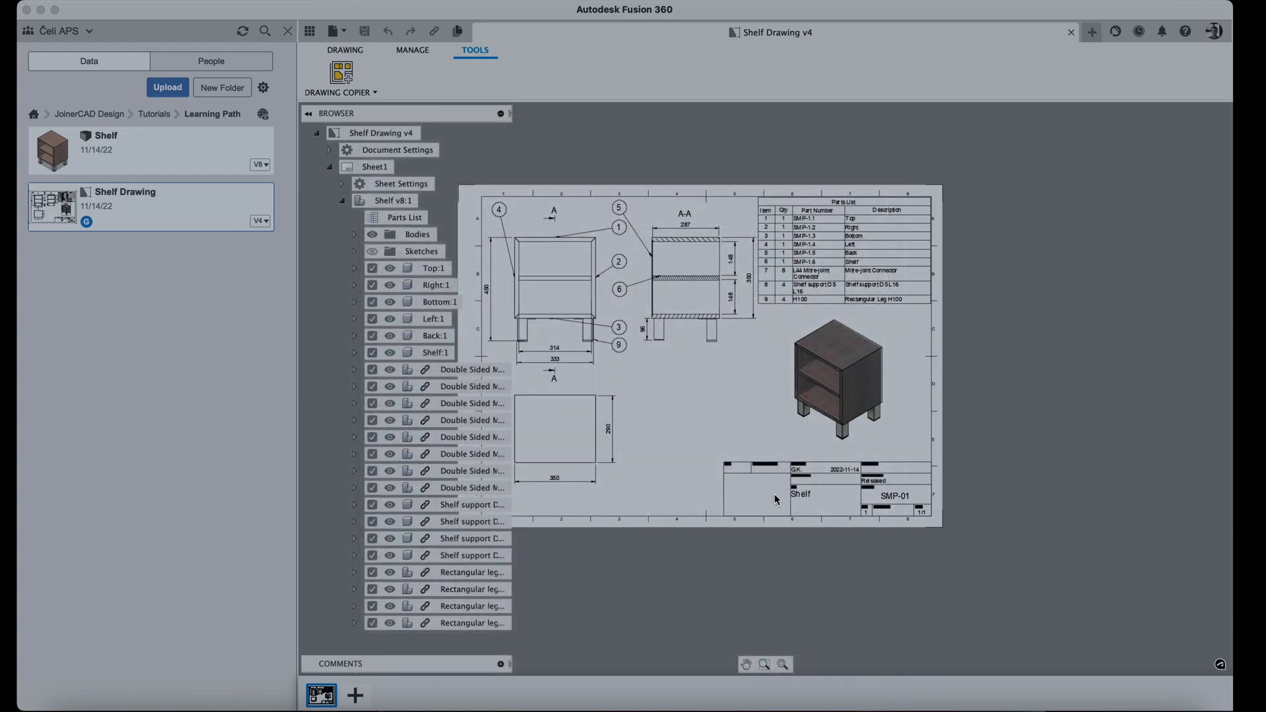
Step: Dismiss the copy confirmation and open the copied Shelf model from the Copy folder
left_click(340, 72)
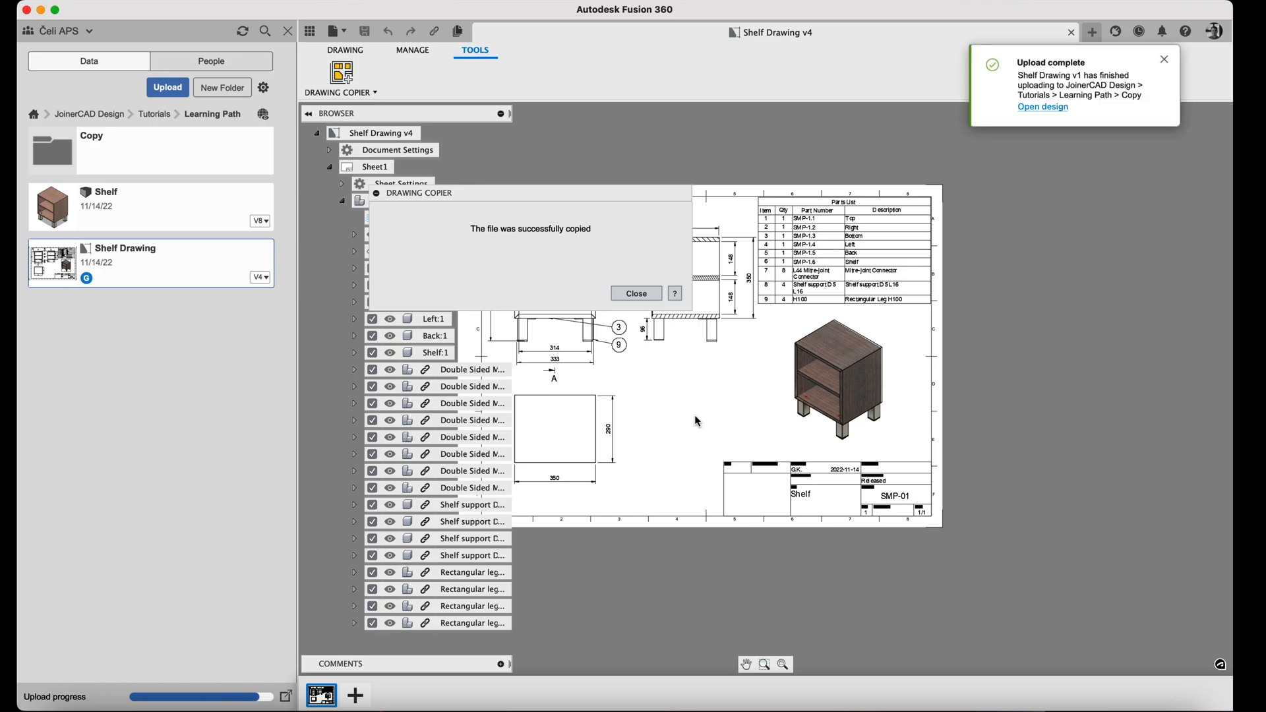
left_click(636, 293)
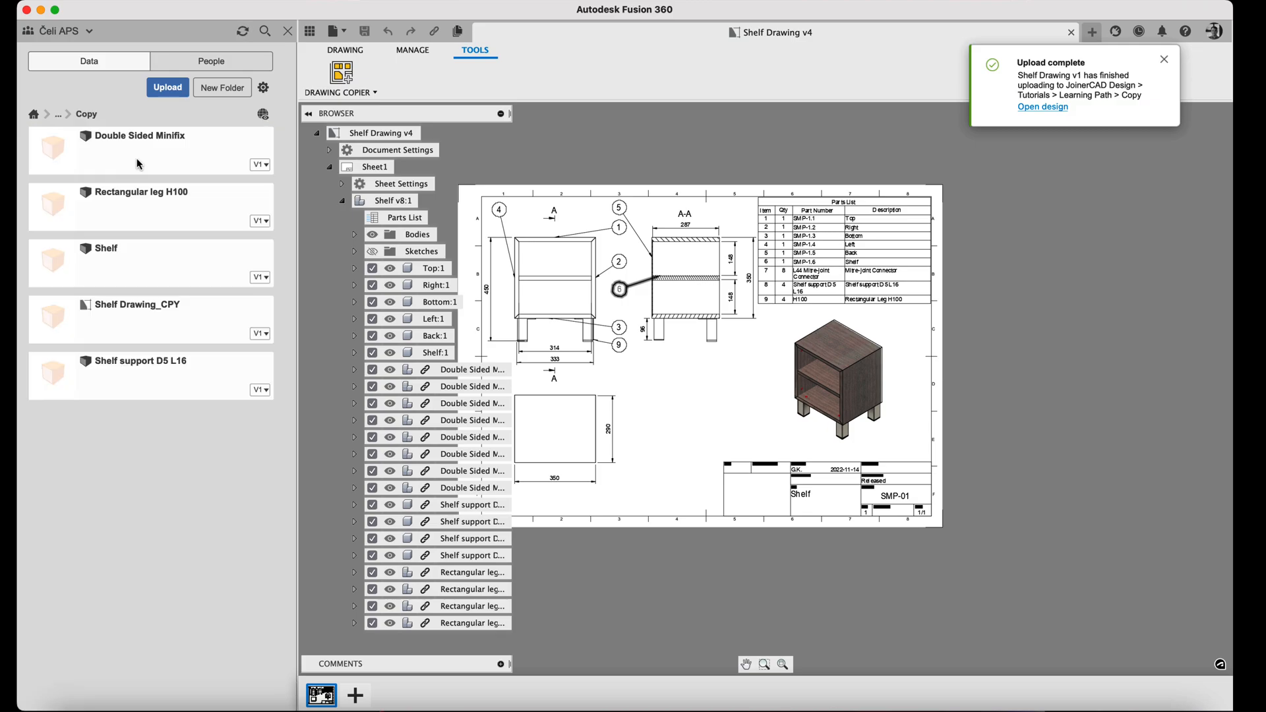
left_click(150, 262)
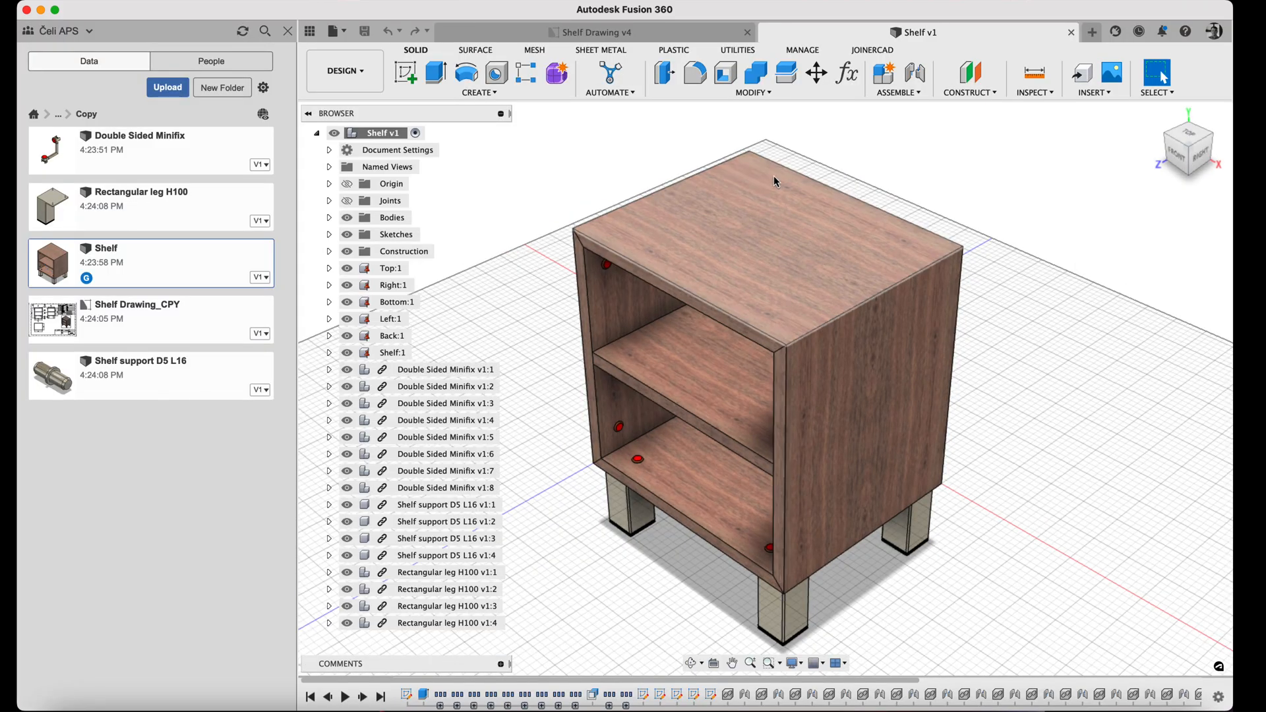
Step: Set the Shelf v1 Volume width parameter d1 to 500 mm in Change Parameters
left_click(846, 73)
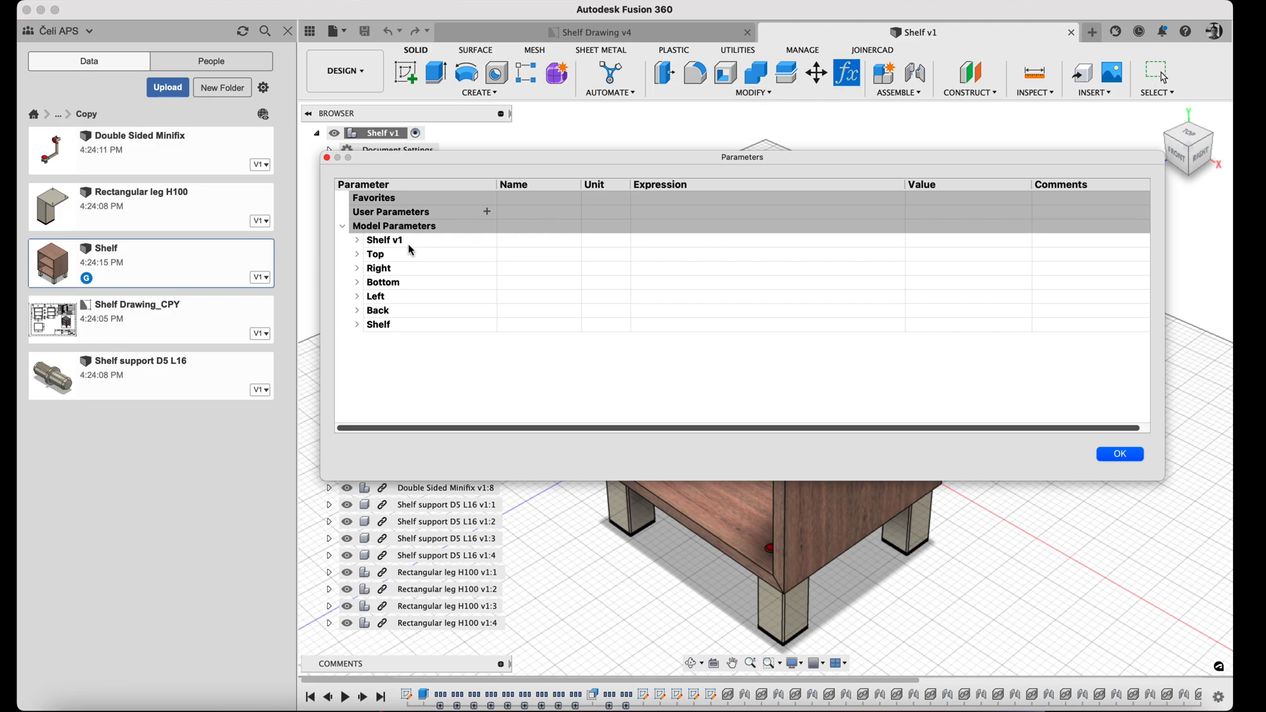
left_click(357, 240)
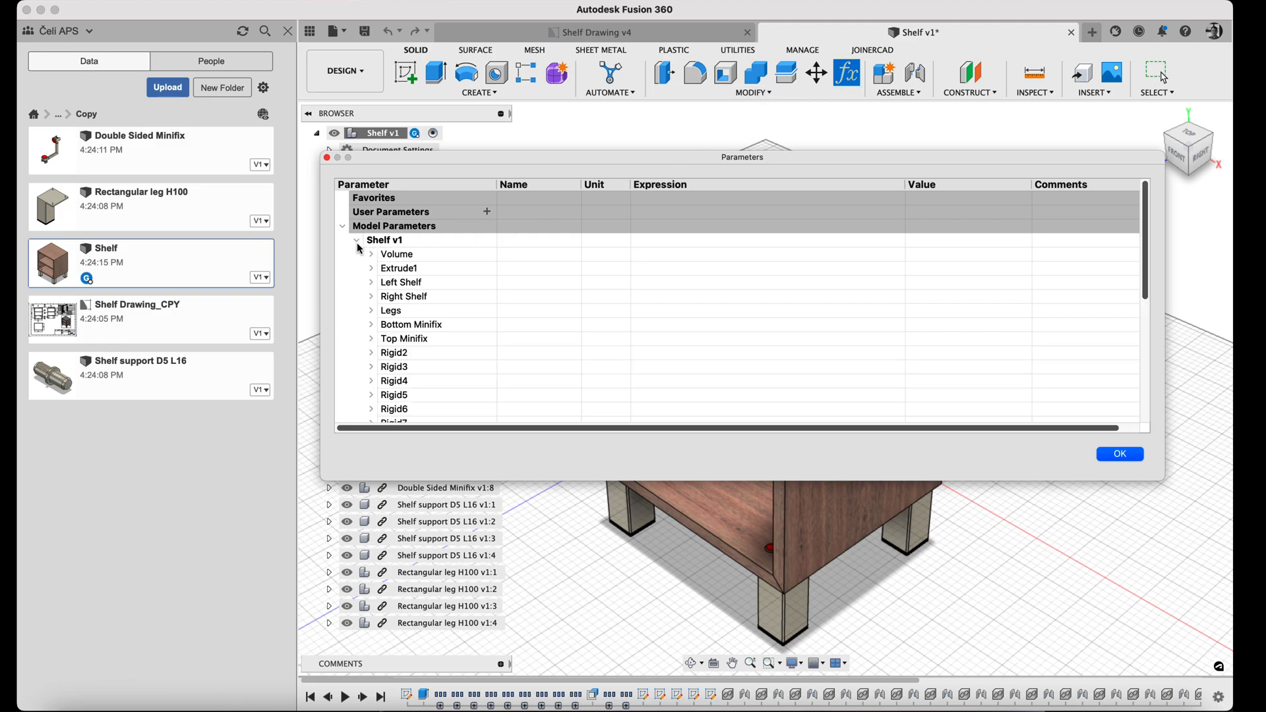
left_click(371, 255)
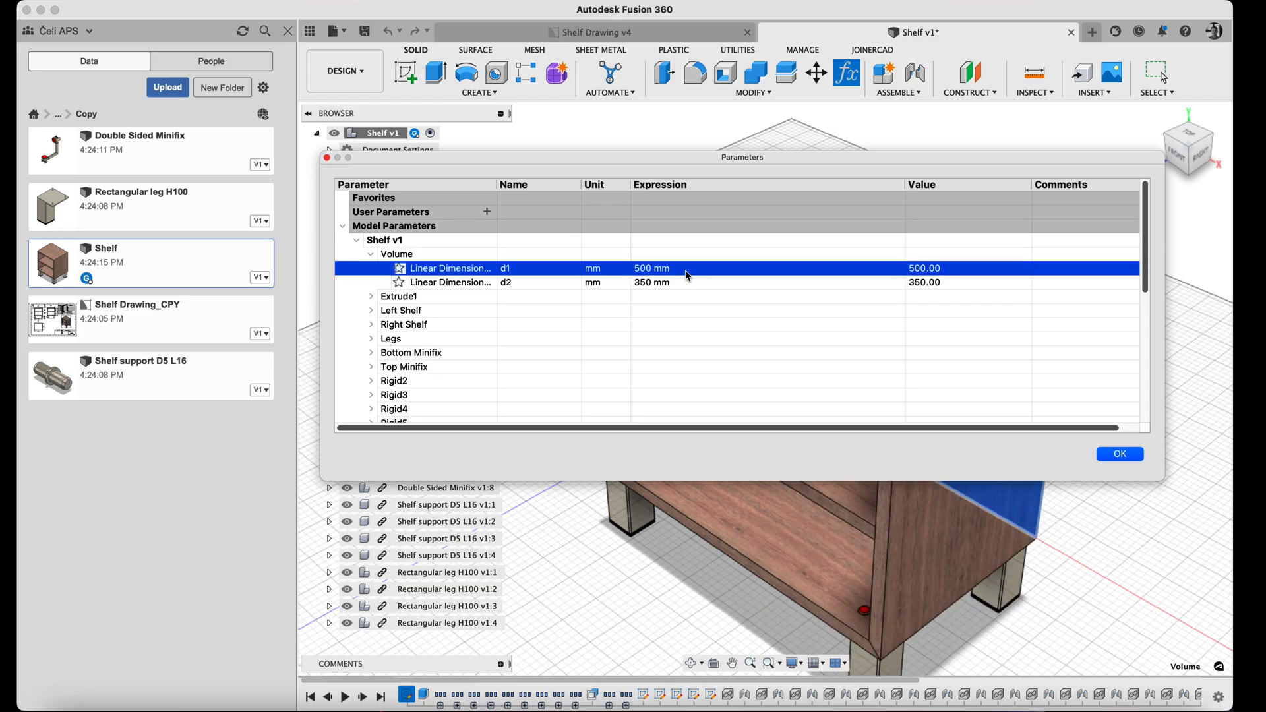
left_click(1119, 453)
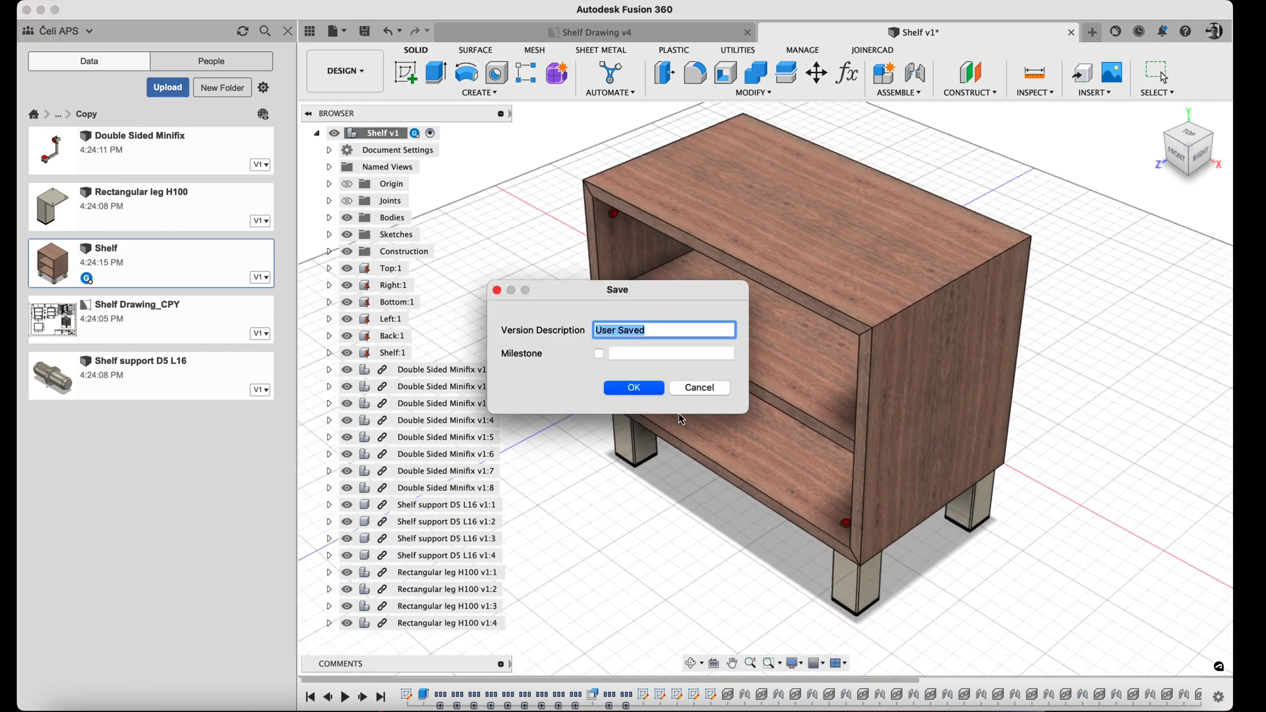
Step: Confirm saving the widened shelf as version 2
left_click(633, 387)
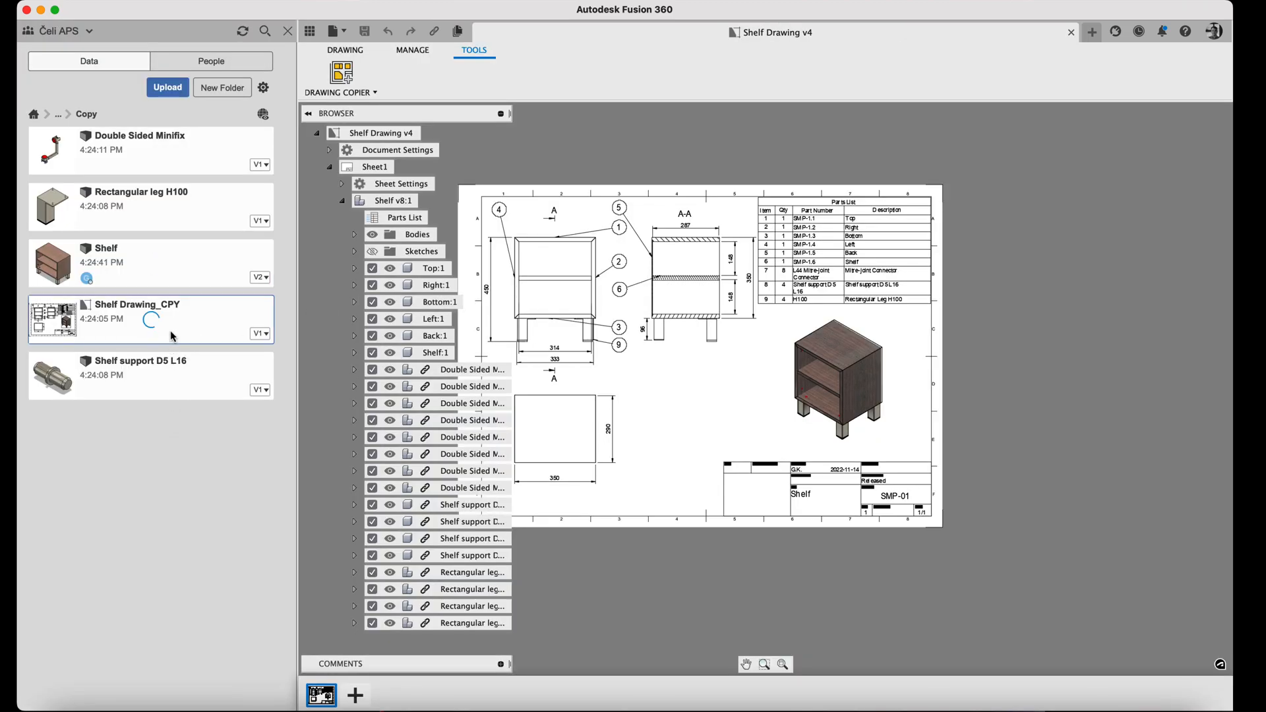
Step: Open Shelf Drawing_CPY and compare its 500 mm sheet with the original Shelf Drawing v4
double_click(137, 305)
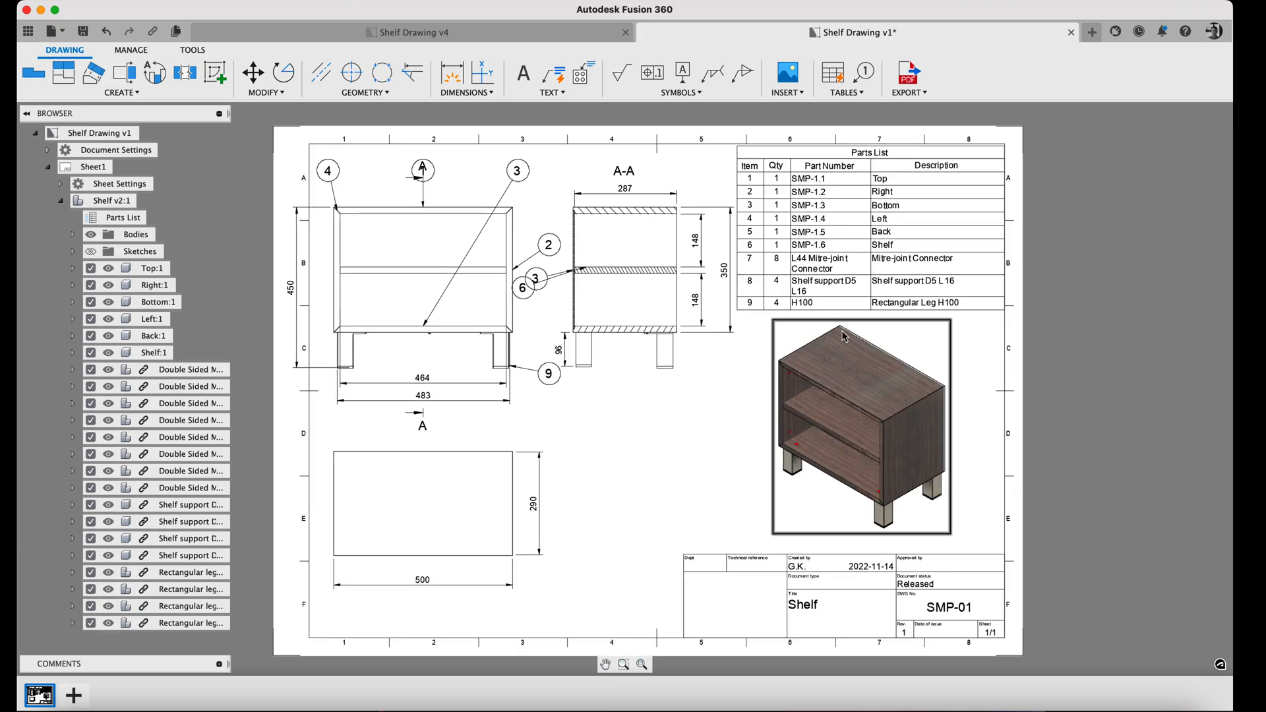
left_click(411, 32)
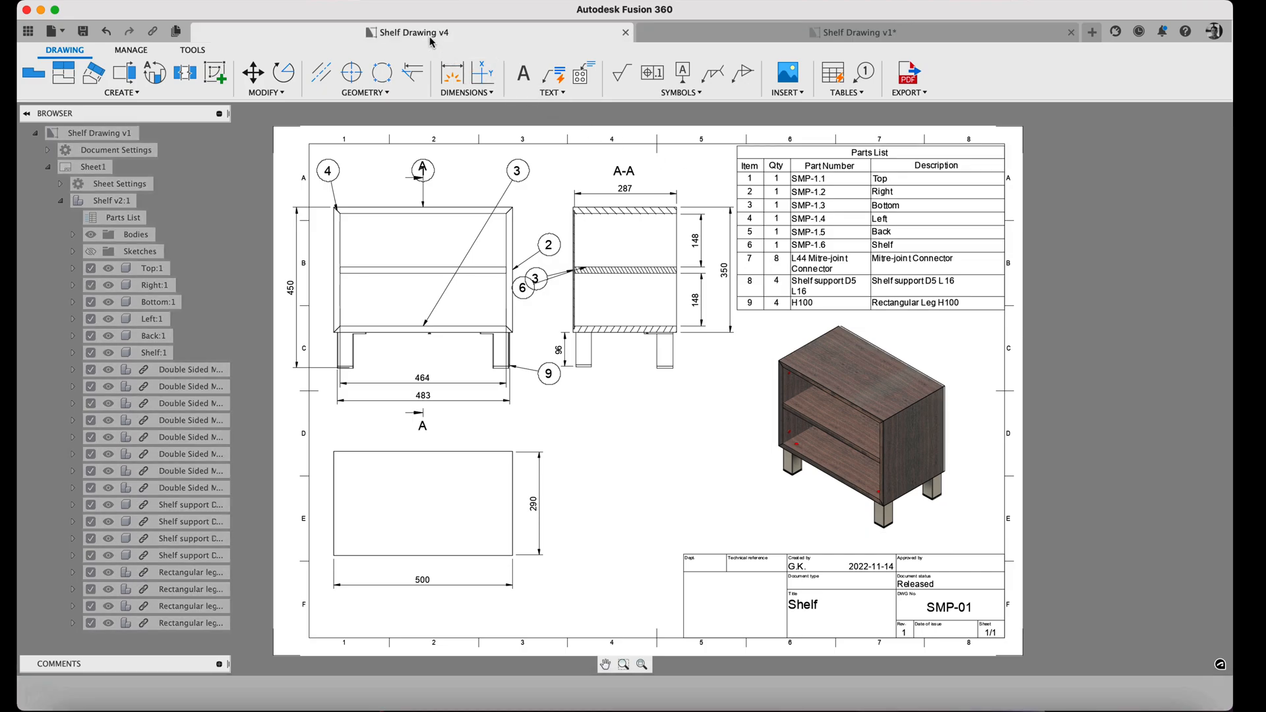
left_click(192, 50)
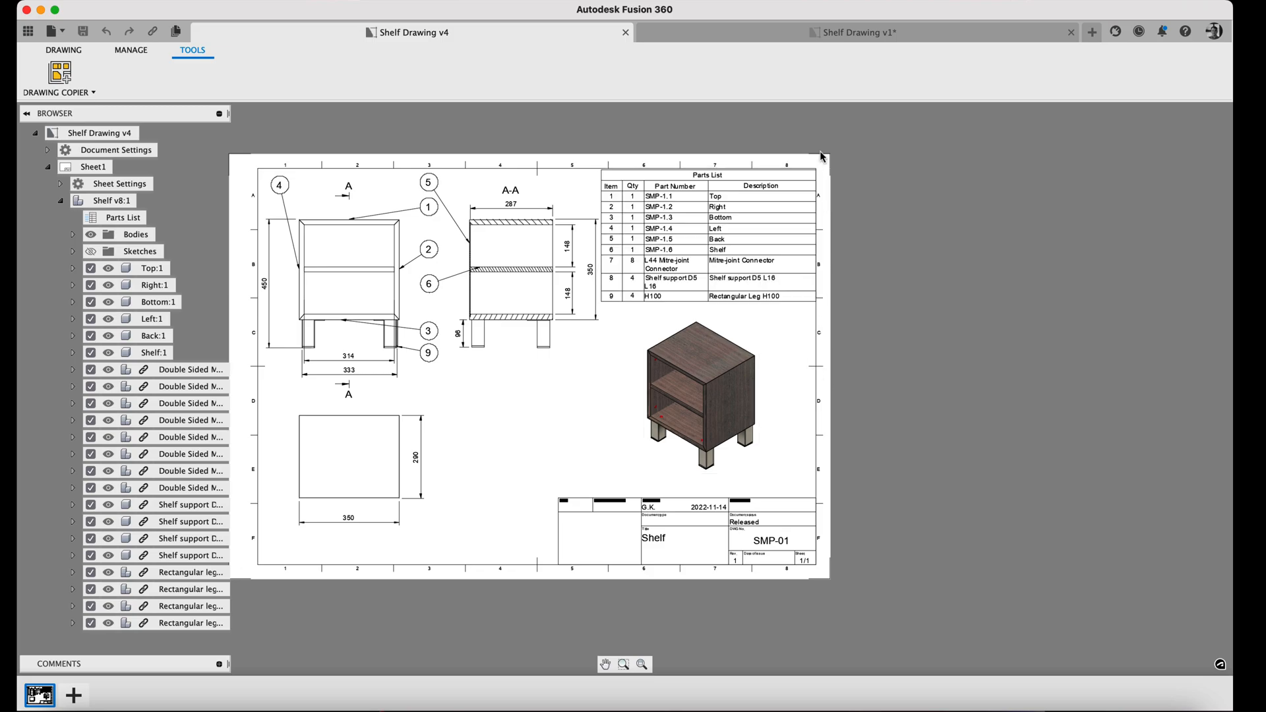
left_click(859, 33)
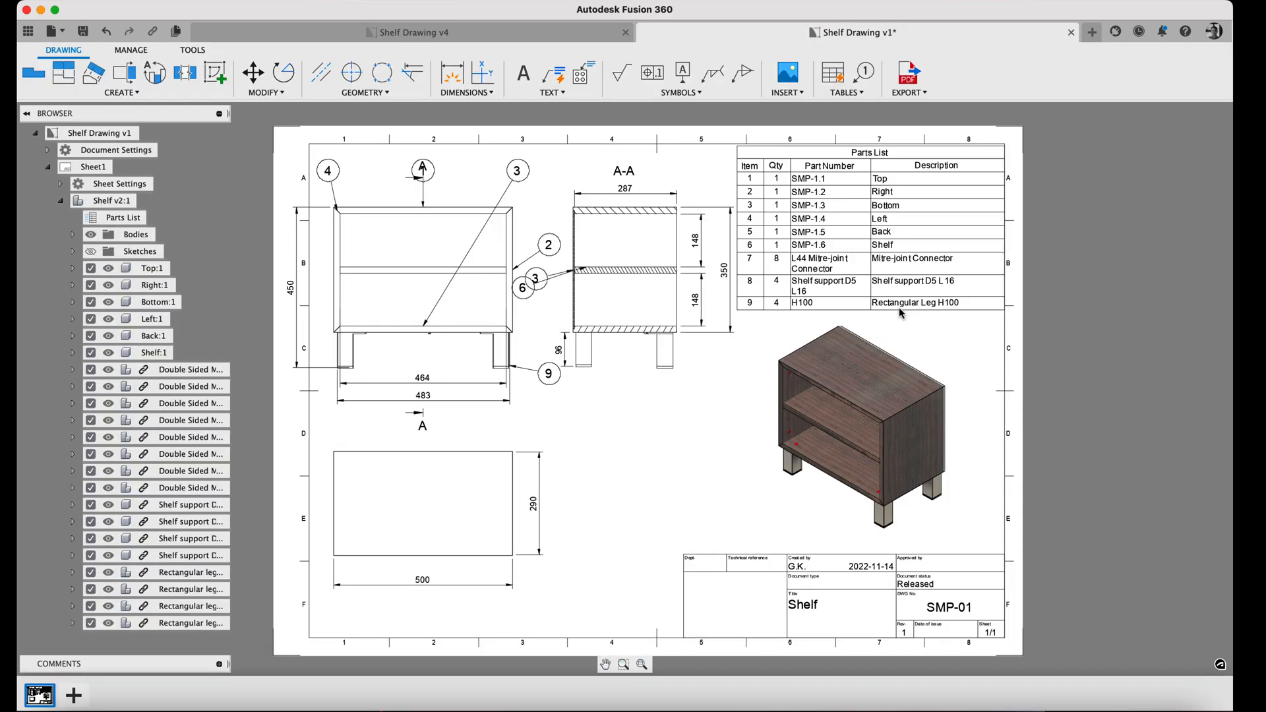